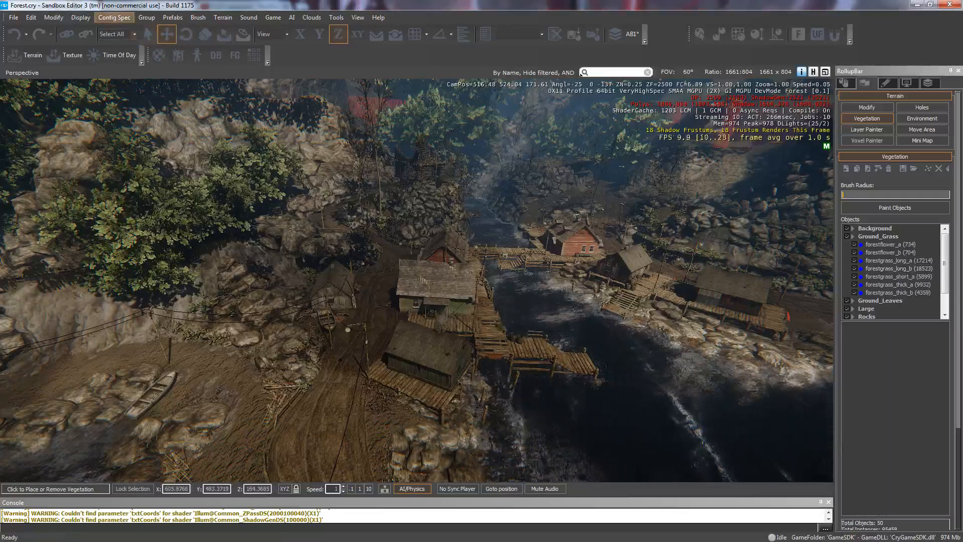
# Show the Config Spec level choices for the Forest level
pyautogui.click(115, 17)
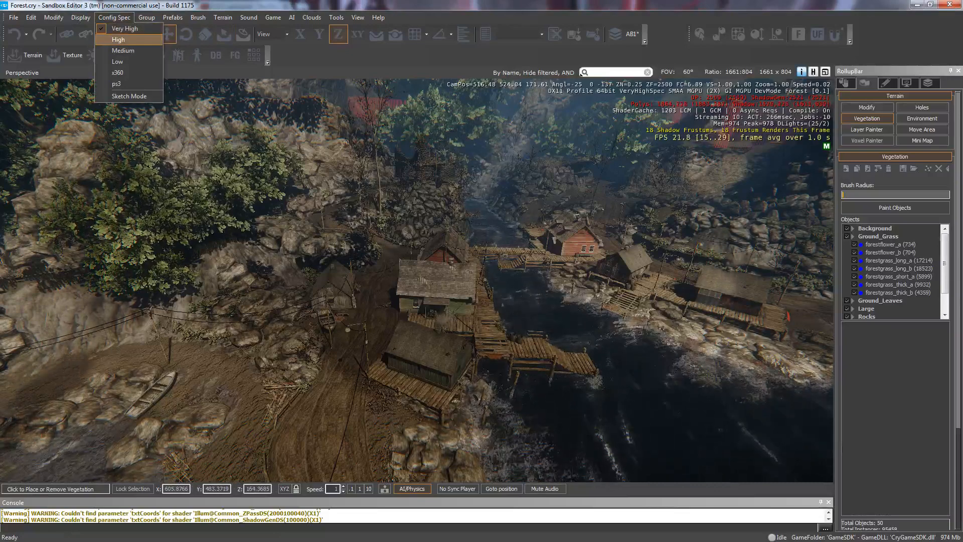
# Switch the Forest level to render at High config spec instead of Very High
pyautogui.click(120, 39)
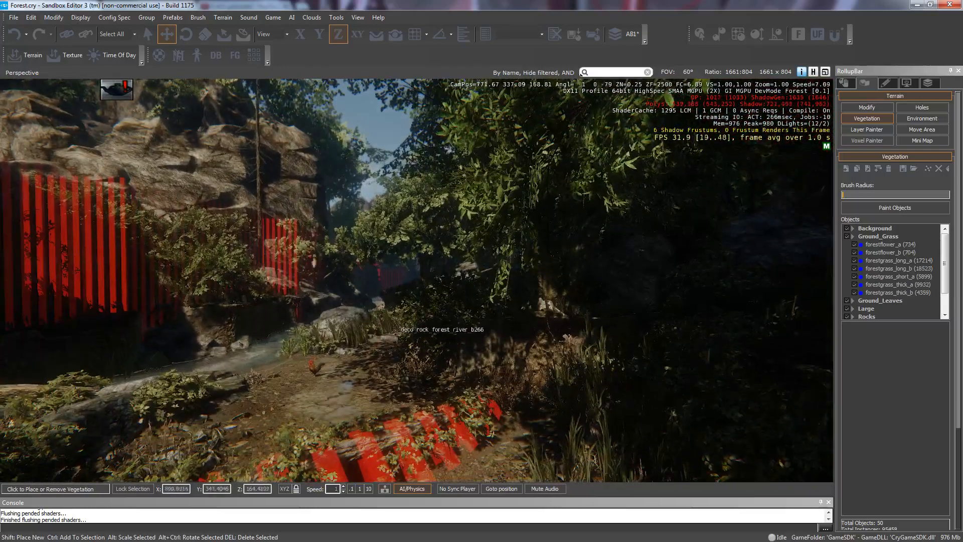
pyautogui.click(114, 17)
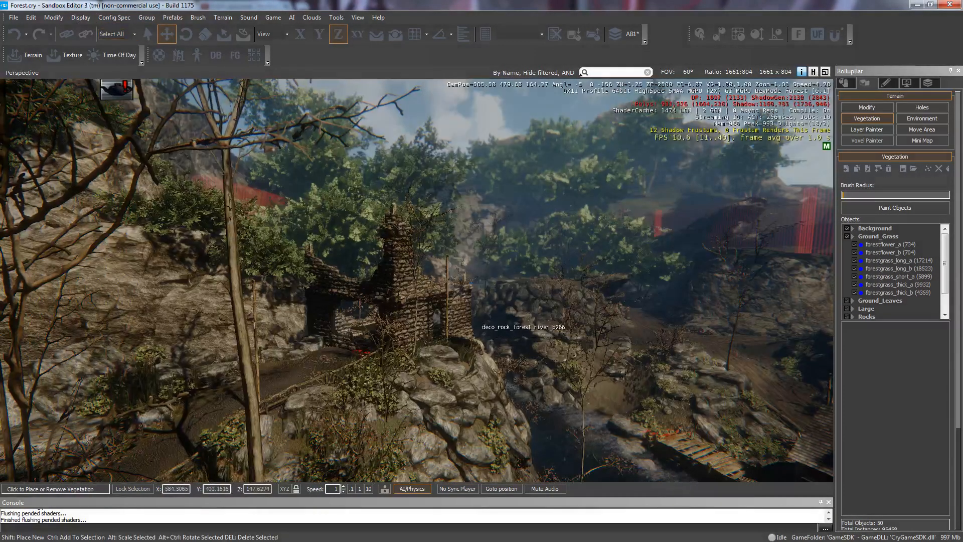
# Bring the Config Spec level choices up again while viewing the ruined structure and cliffs
pyautogui.click(112, 18)
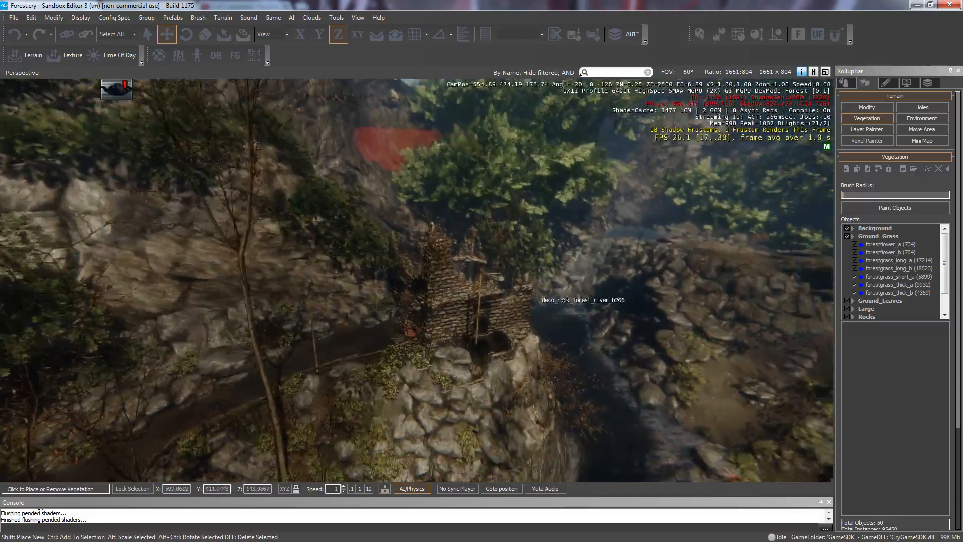
pyautogui.click(114, 17)
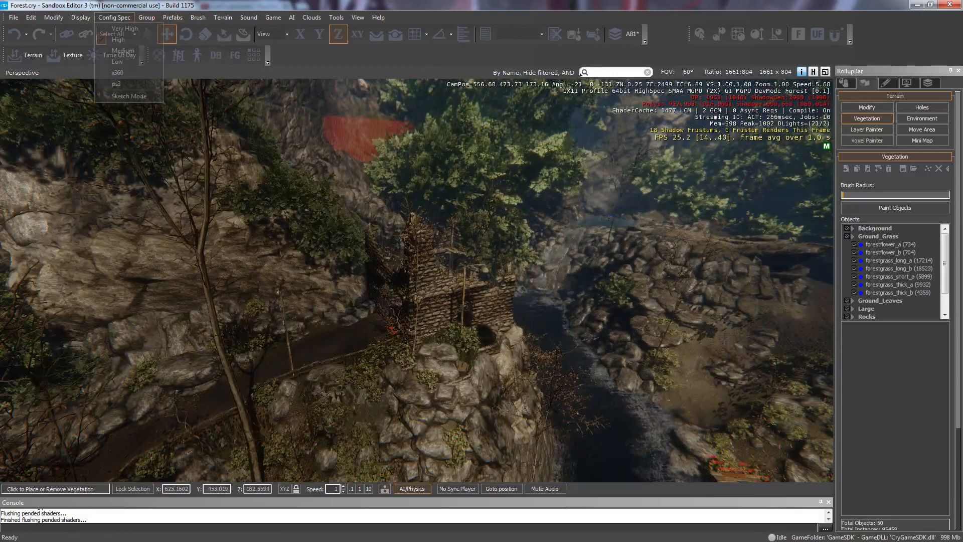